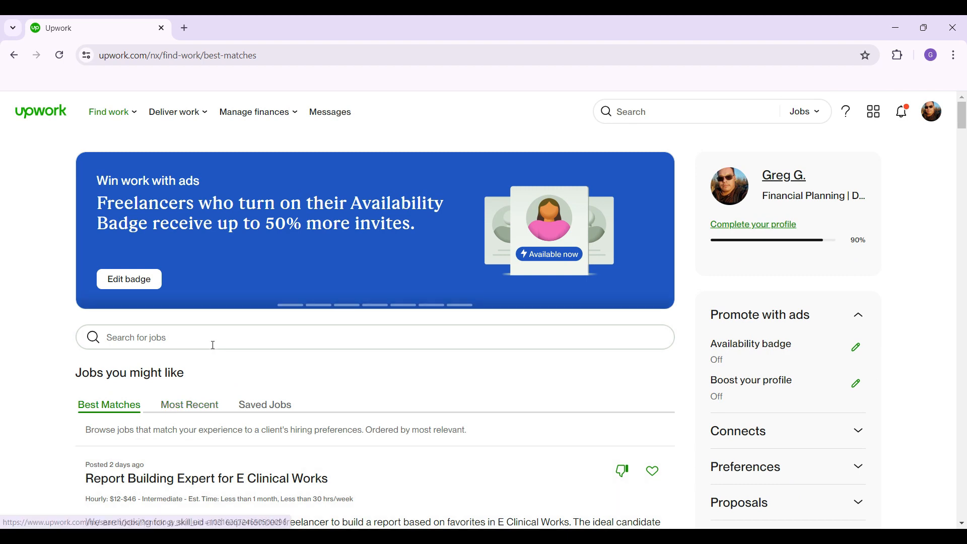
Reach the account settings' Contact Info page from the signed-in user's avatar menu.
scroll("down", 3)
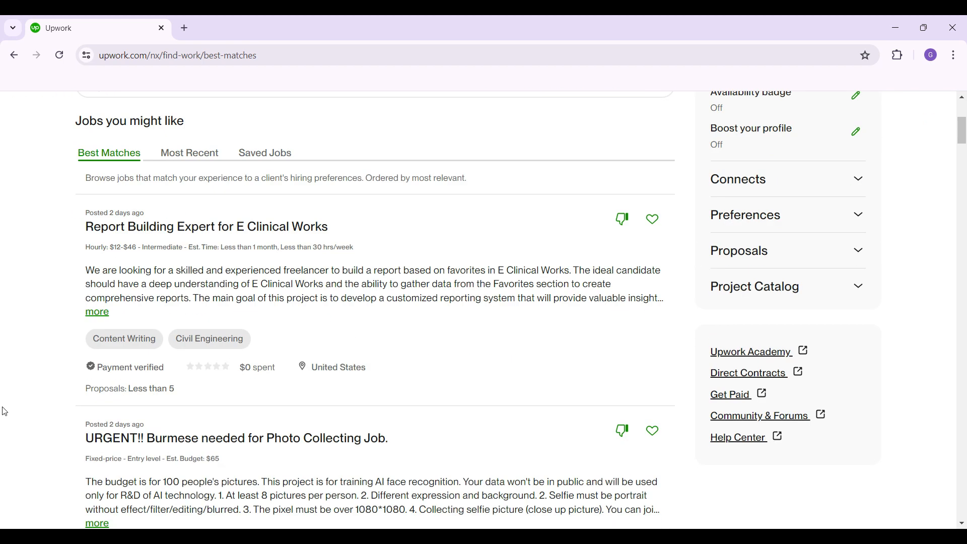
scroll("up", 3)
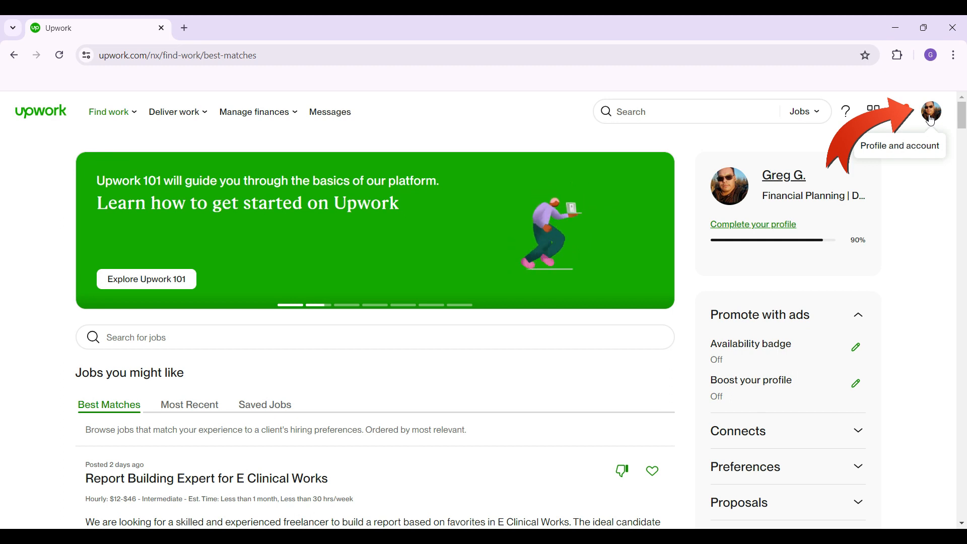
left_click(930, 112)
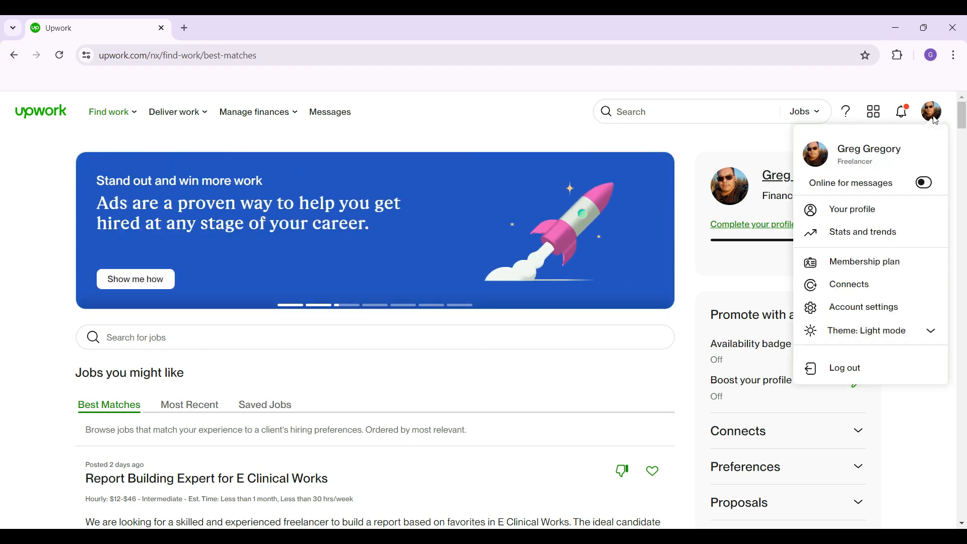
mouse_move(854, 209)
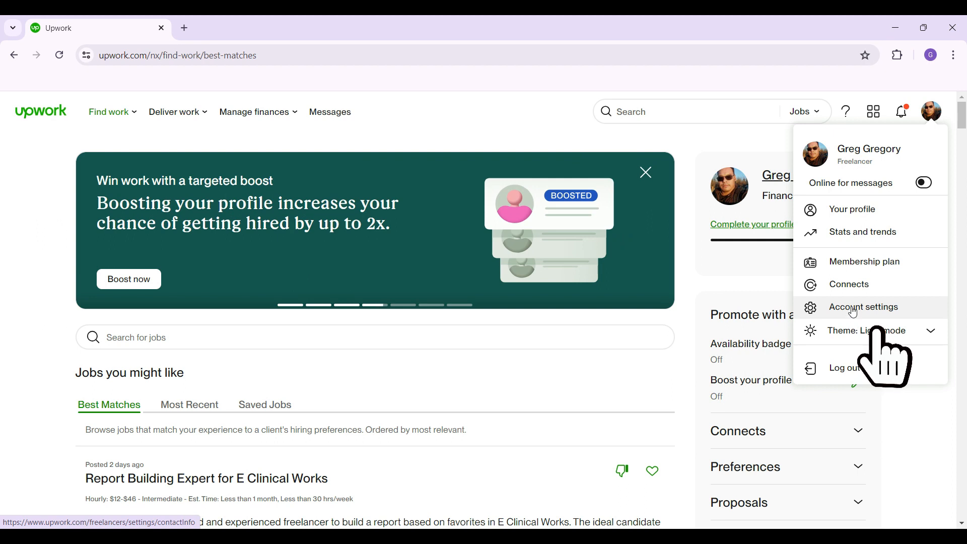
left_click(863, 306)
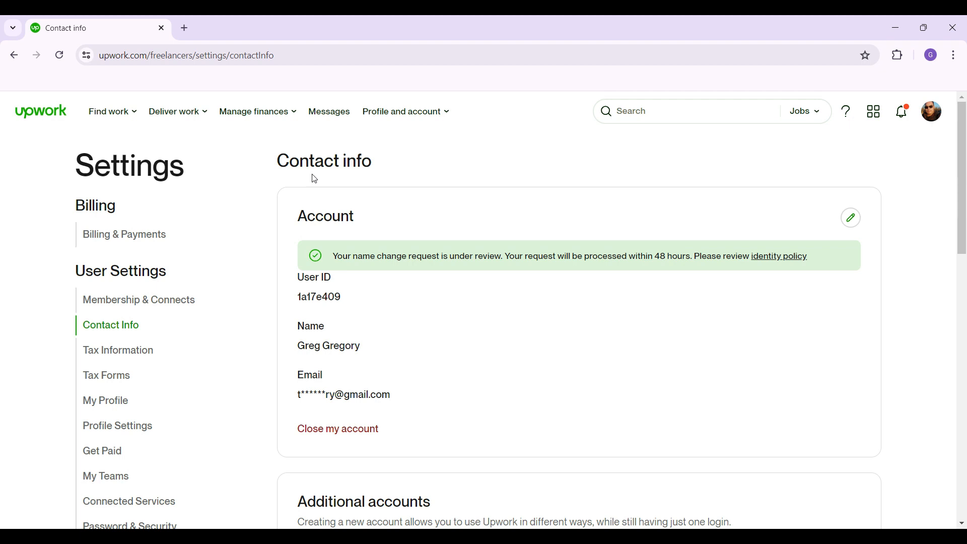
Scroll the Contact Info page down to the Location section with time zone and address.
scroll("down", 3)
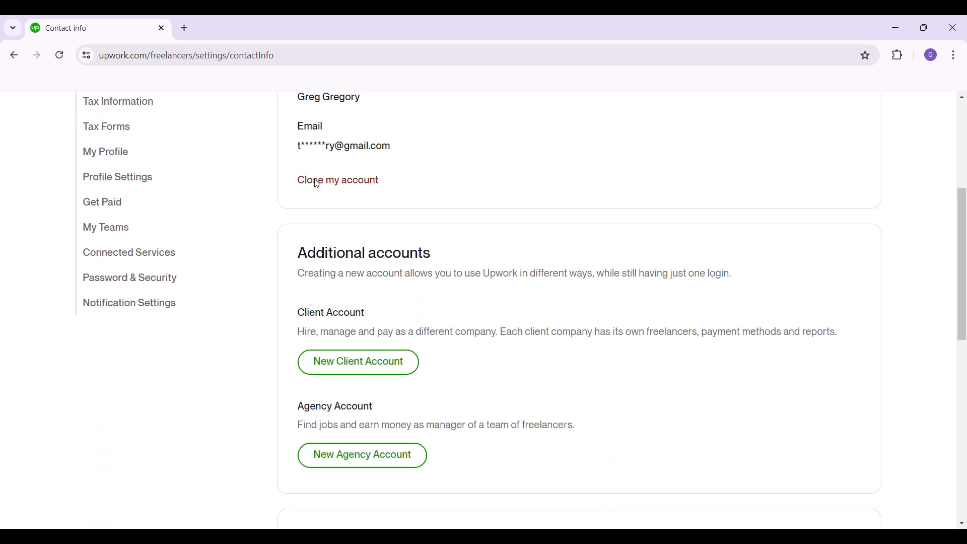
scroll("down", 3)
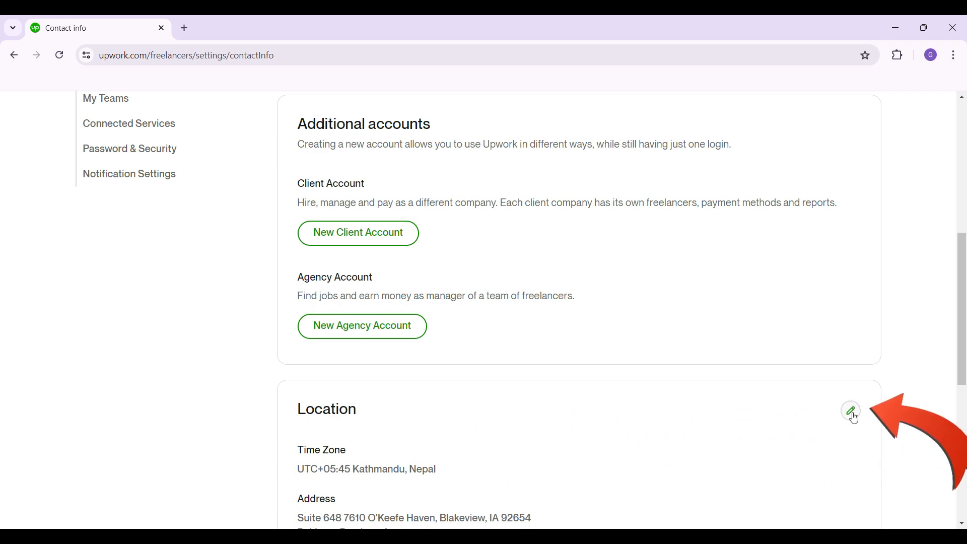
Edit the location to Dhangadhi, Sudurpashchim Pradesh, Nepal and update it.
left_click(850, 410)
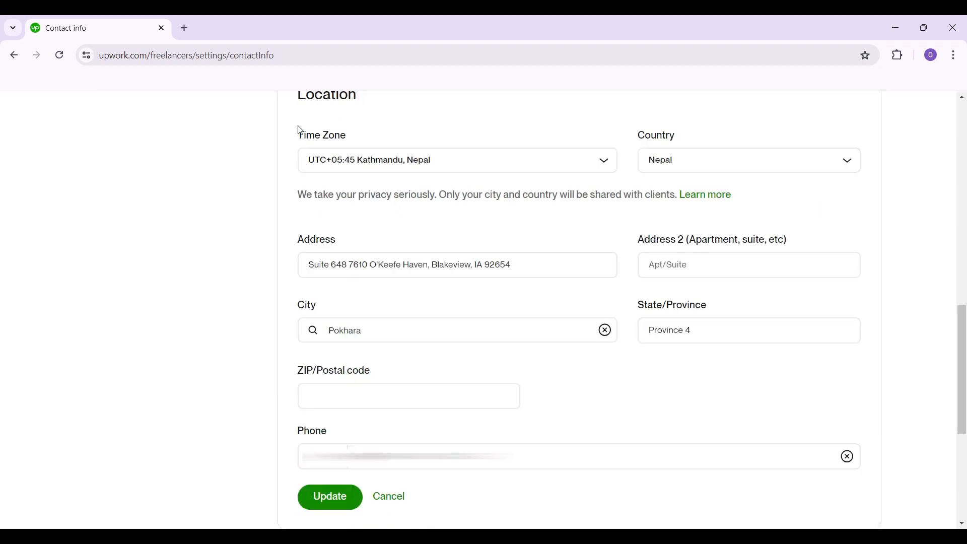
mouse_move(731, 163)
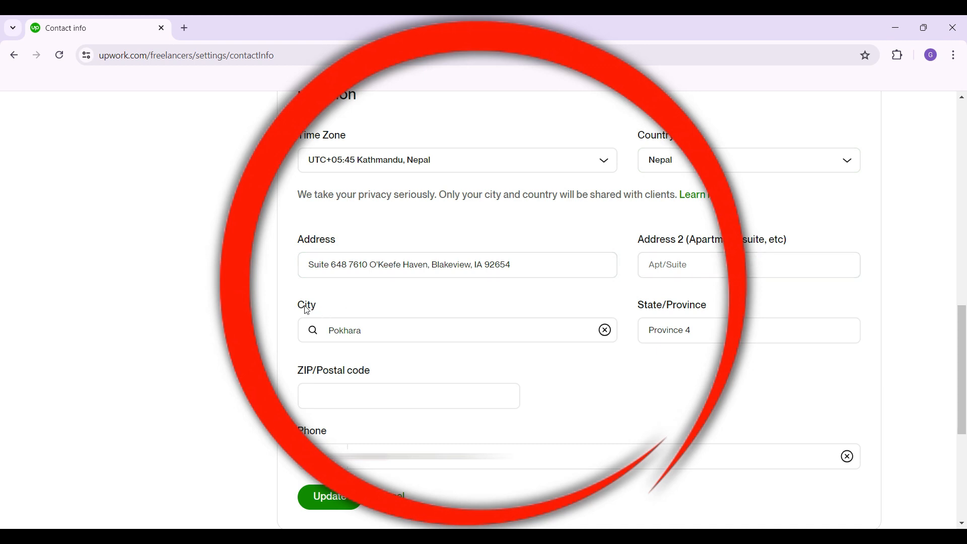
mouse_move(353, 370)
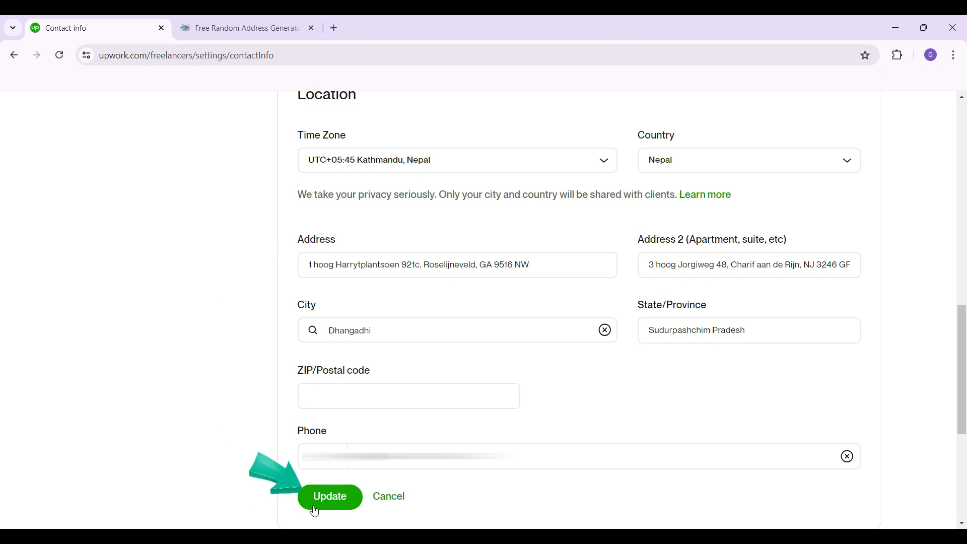
left_click(329, 496)
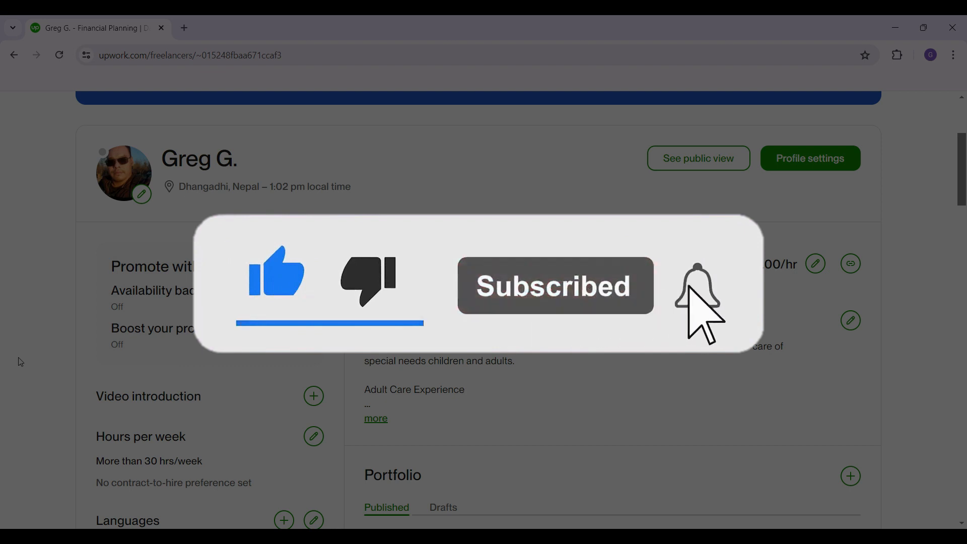
View the freelancer profile confirming the location reads Dhangadhi, Nepal.
left_click(696, 285)
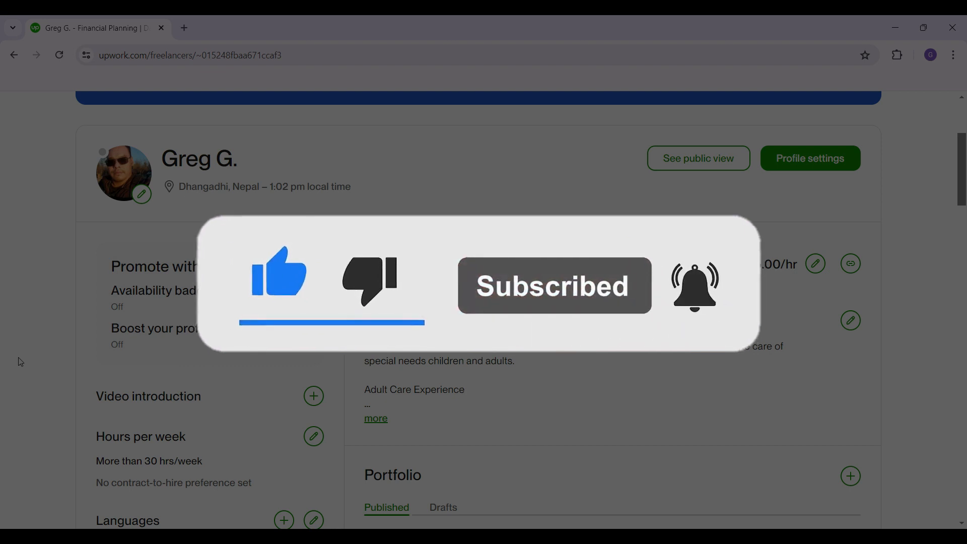